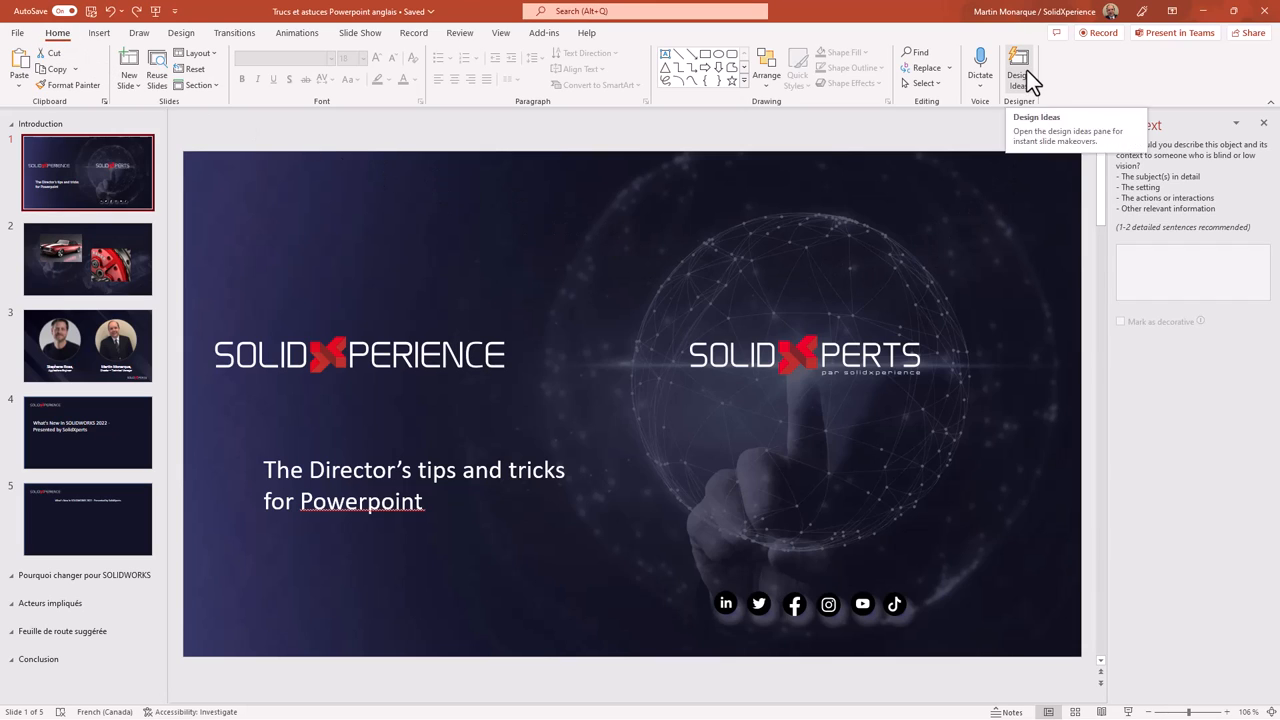
- Bring up Design Ideas layout suggestions for slide 2 with the car and brake photos
left_click(1018, 70)
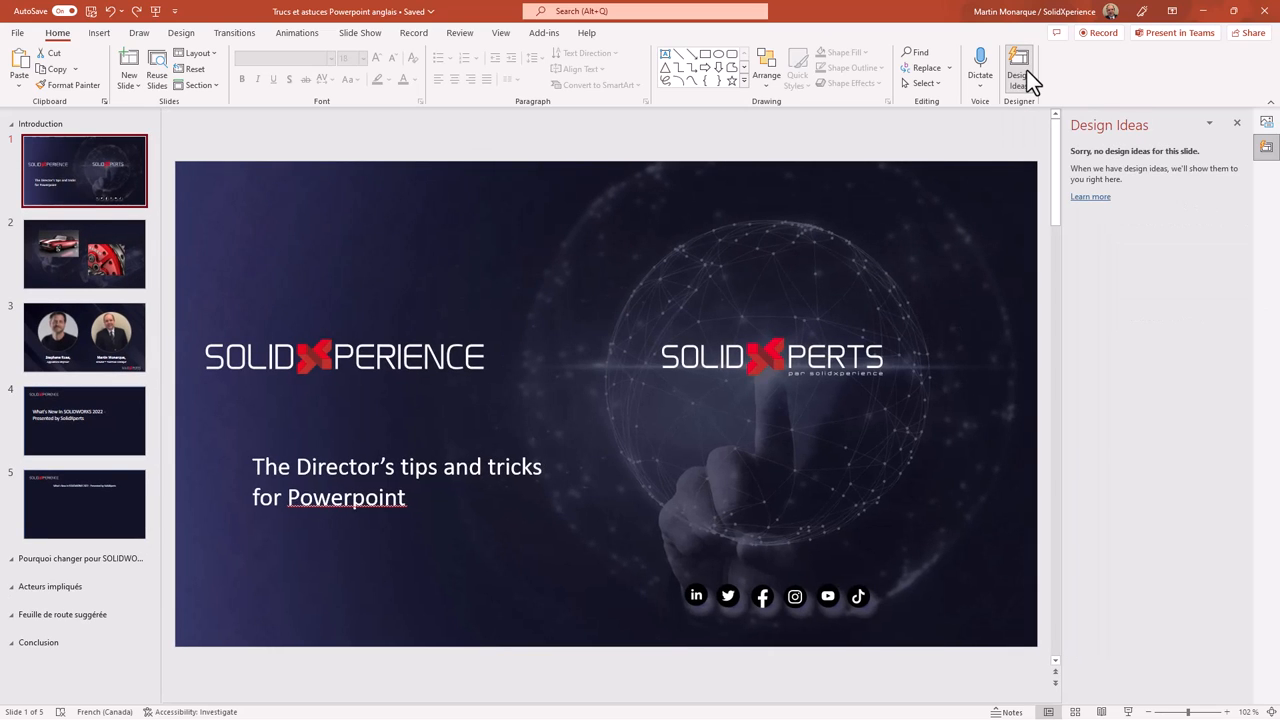
left_click(84, 252)
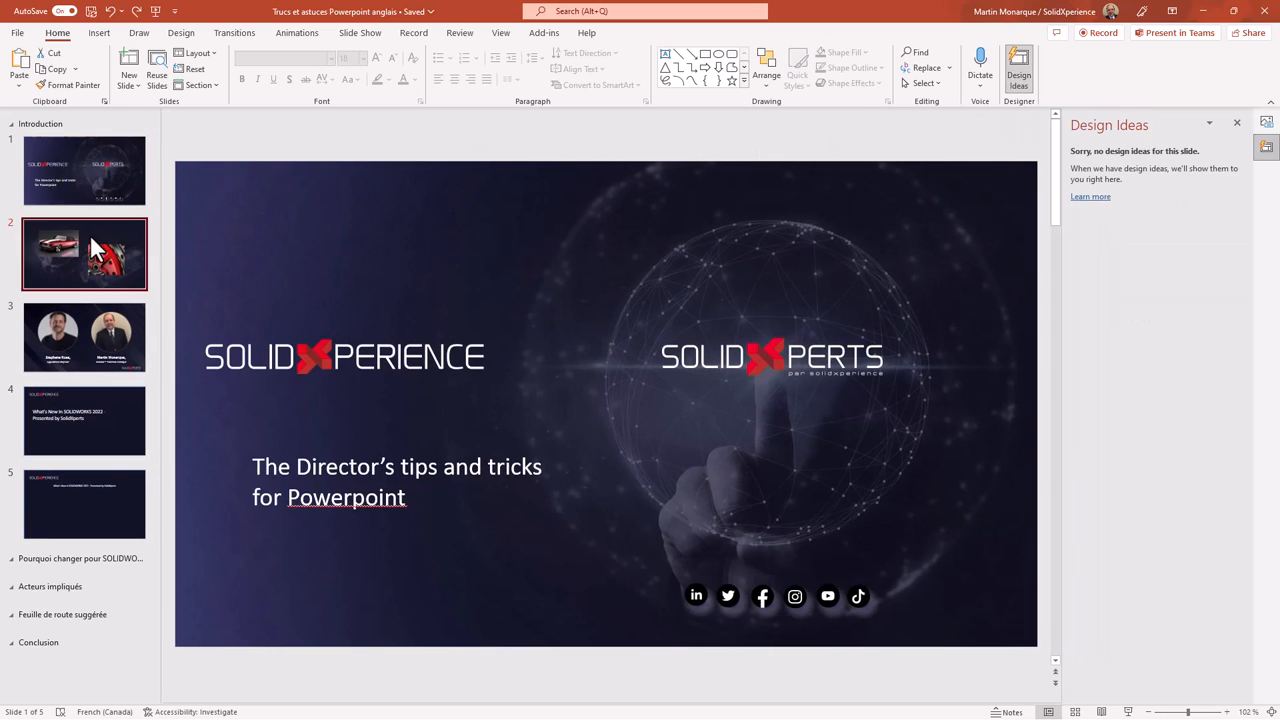
left_click(84, 252)
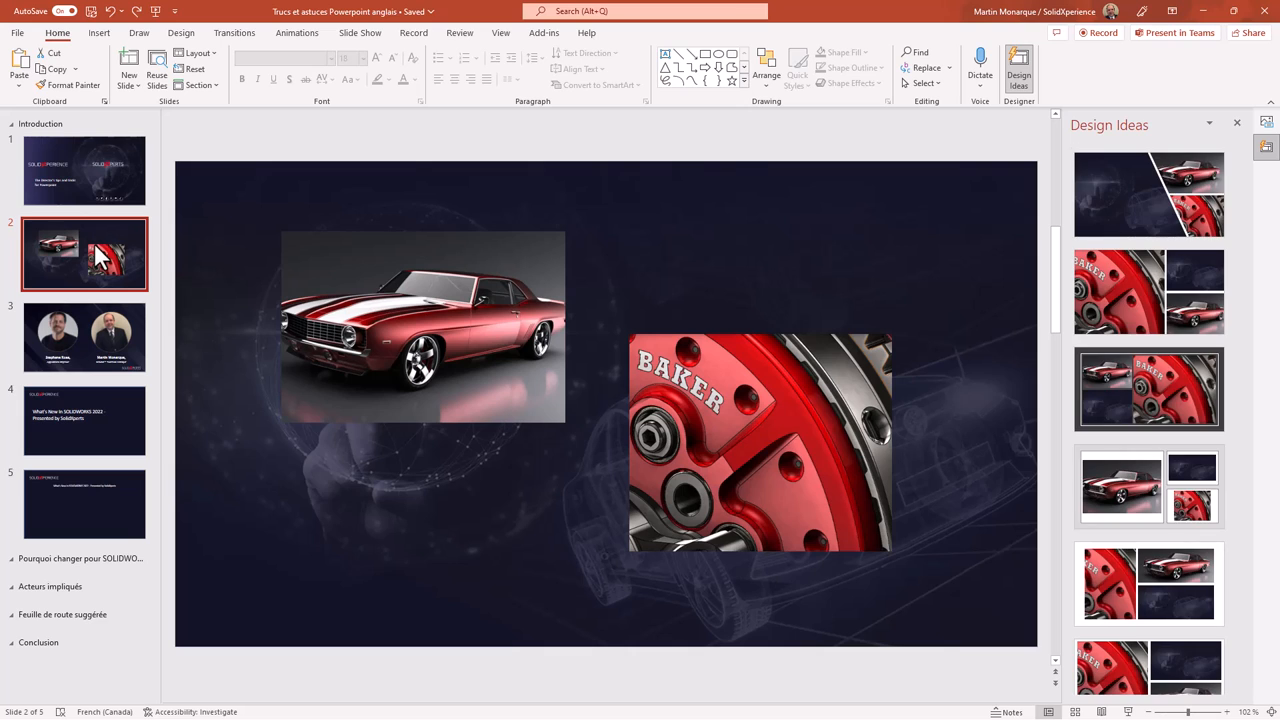
left_click(422, 326)
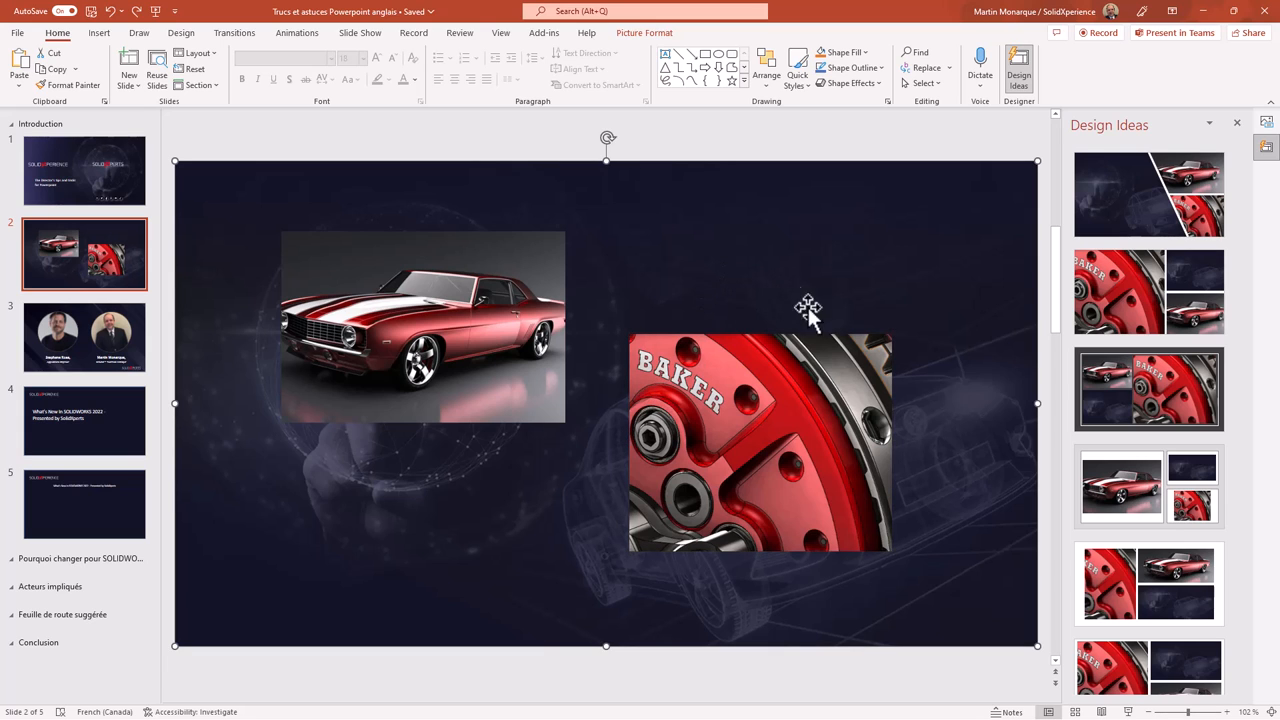
- Apply the diagonal split photo layout and add a text box on its dark left side
left_click(1120, 488)
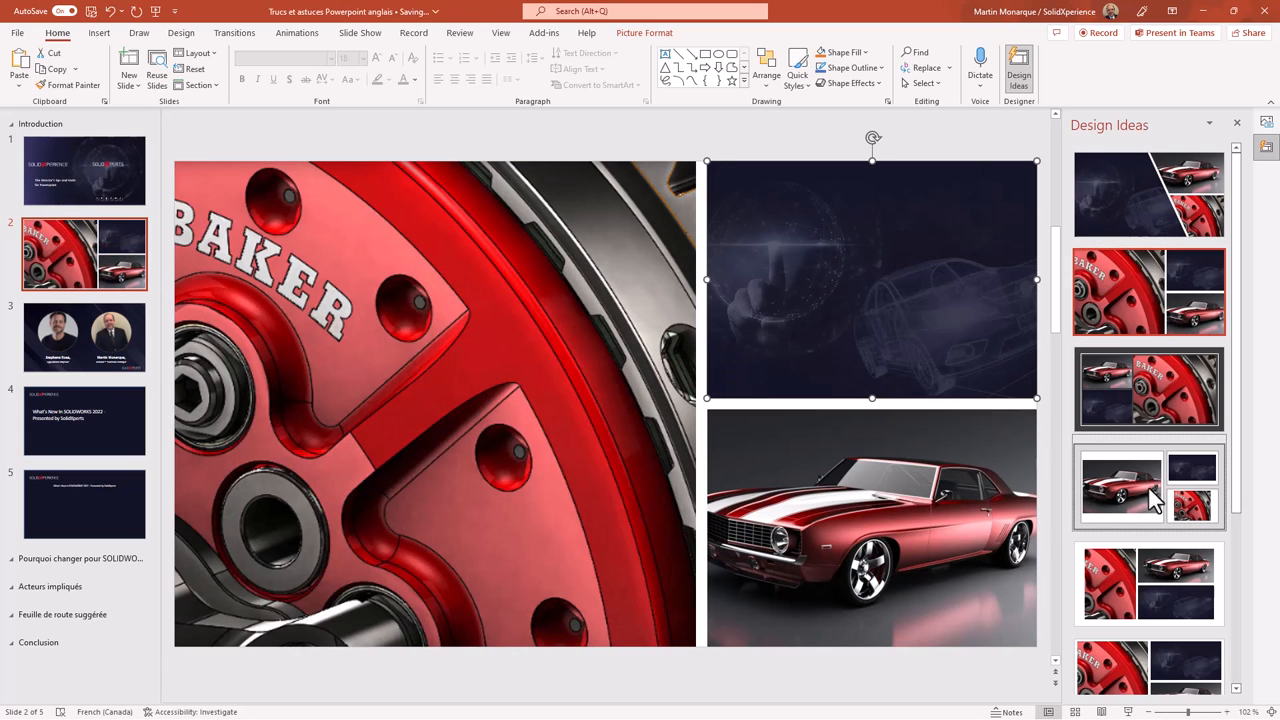
left_click(1148, 584)
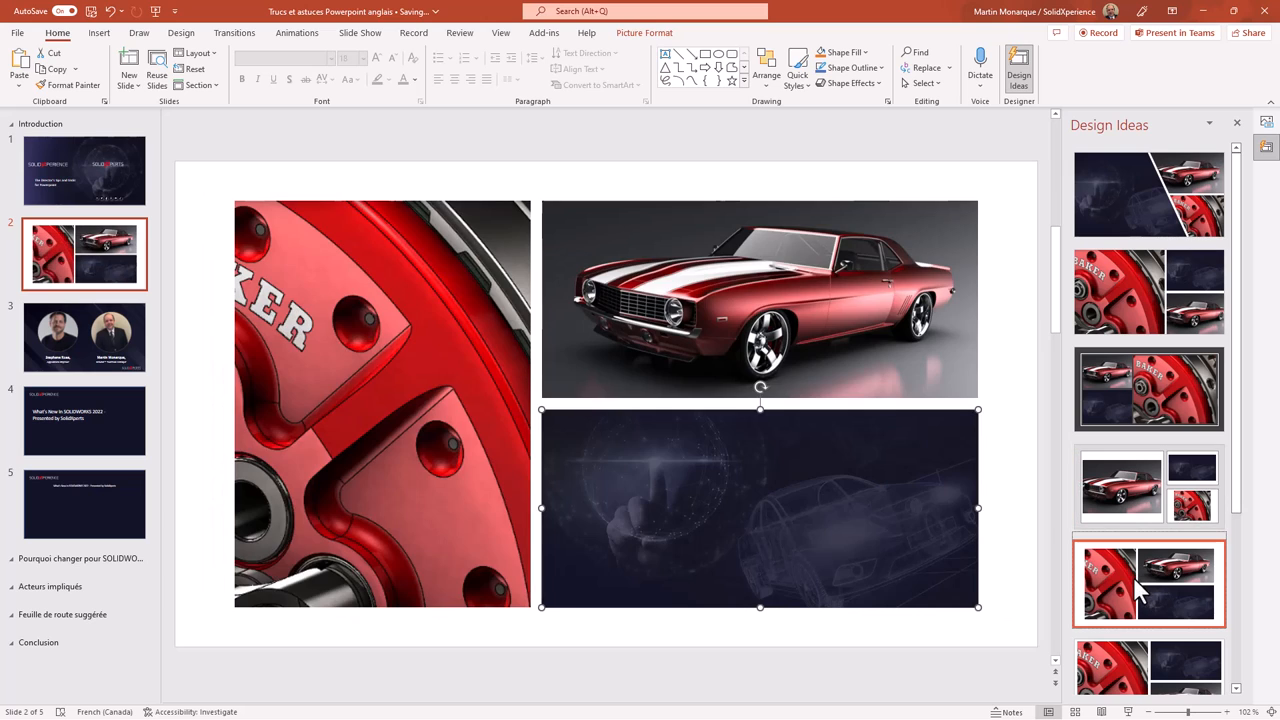
left_click(1148, 192)
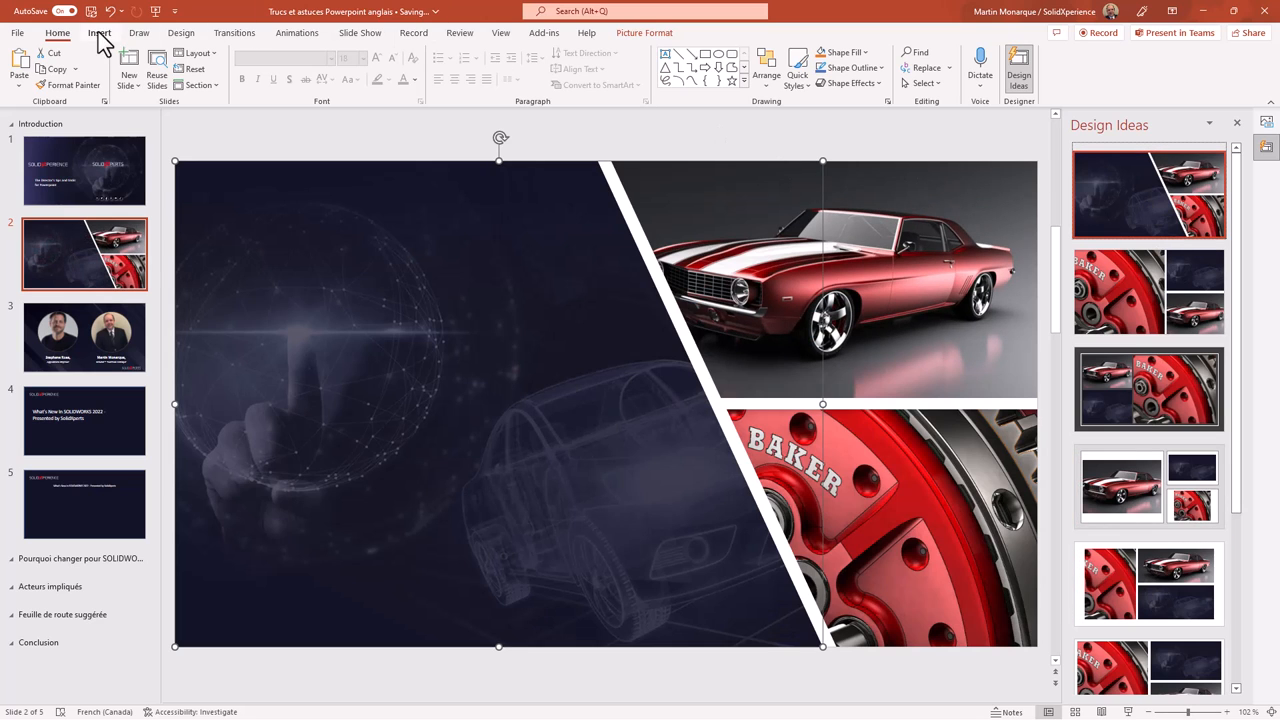
left_click(100, 32)
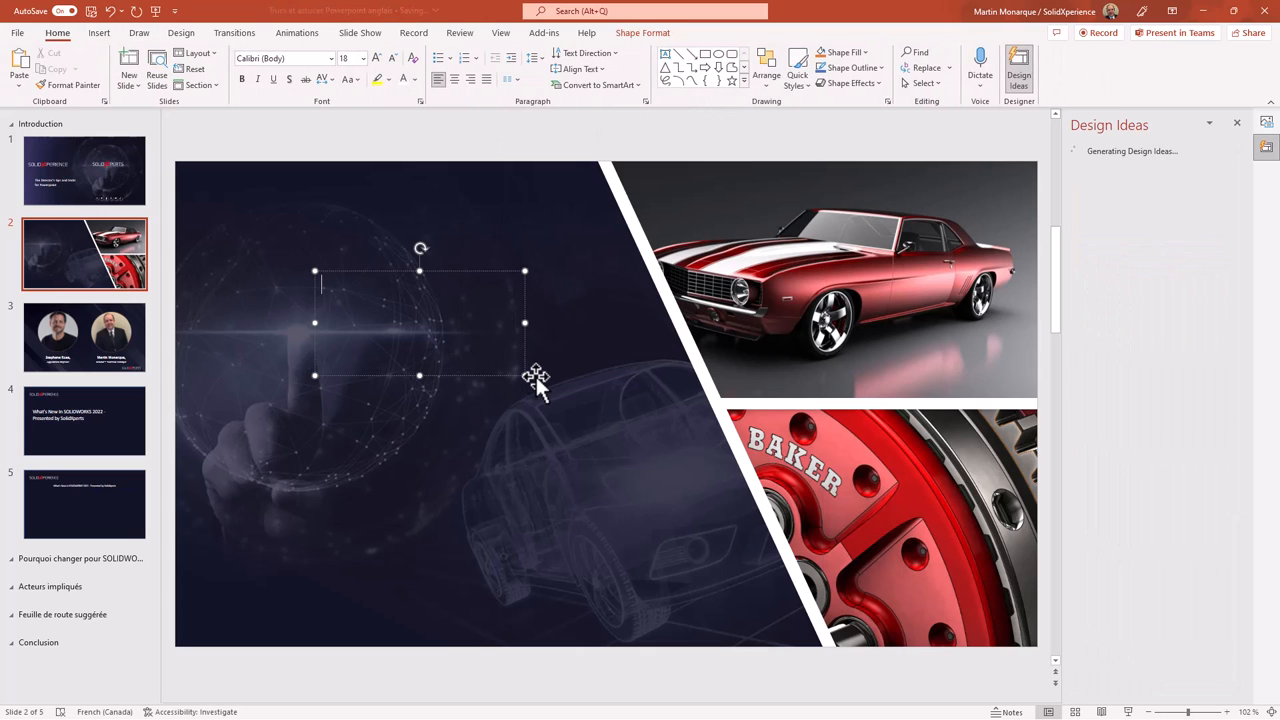
- Fill the text box with 'My title' and move to the slide with the two presenter portraits
type("My title")
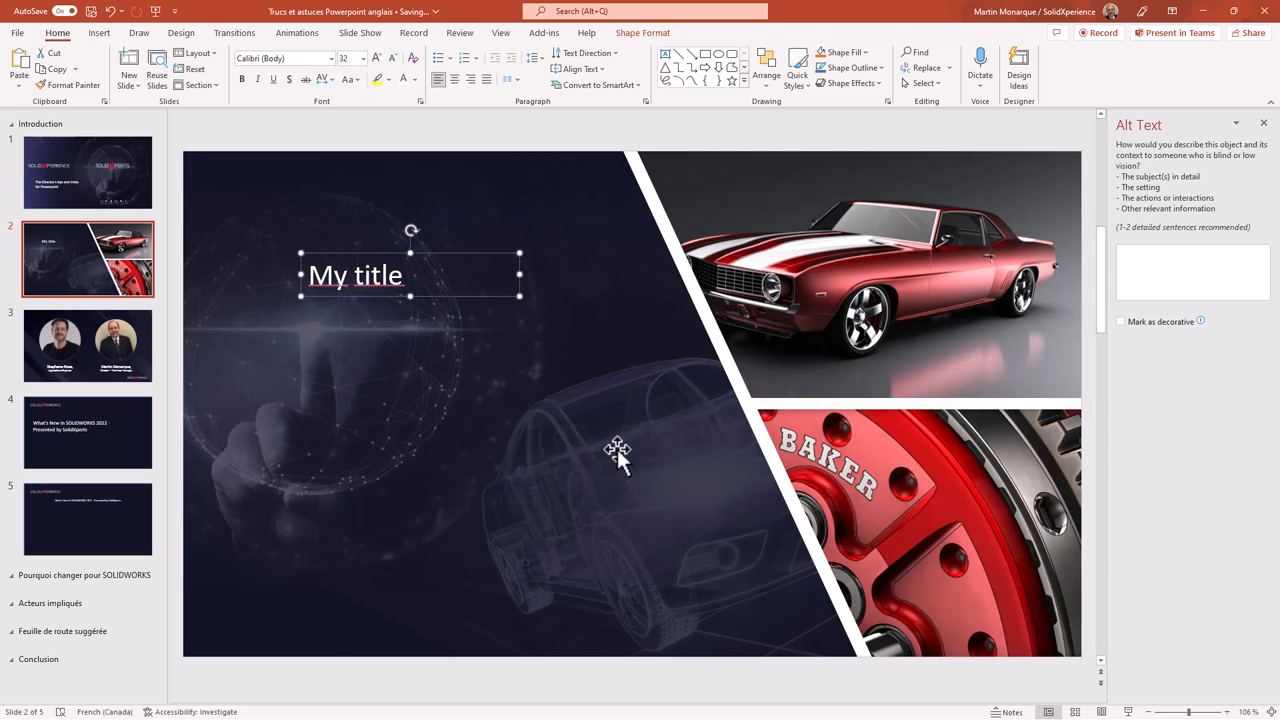
left_click(88, 344)
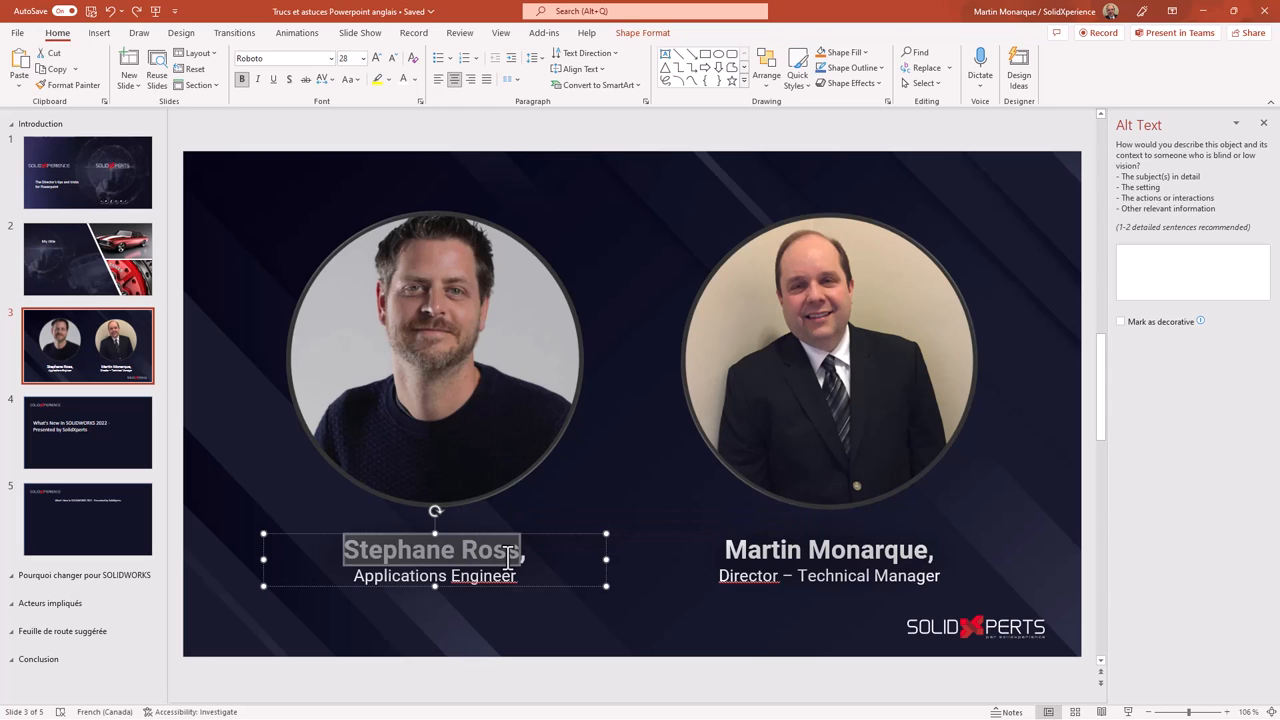
- Rename the first presenter 'Tom Brady' and paste his web photo onto the slide
type("Tom Brady,")
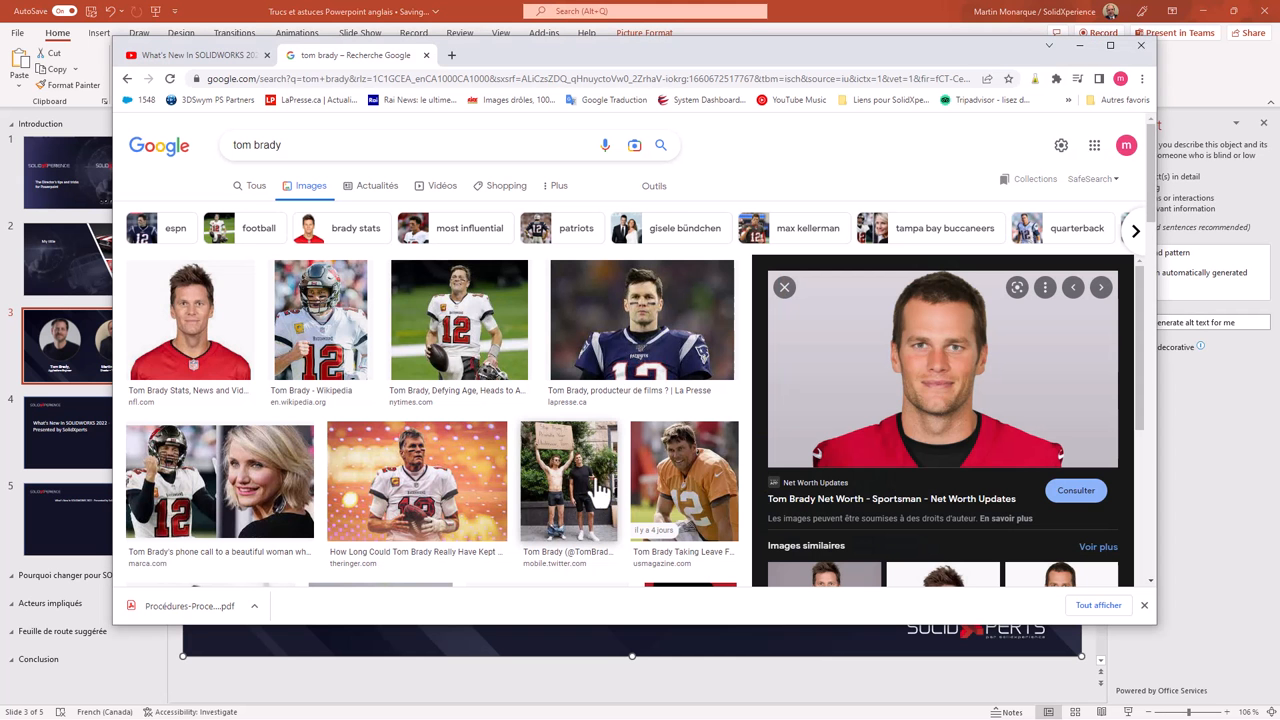
right_click(944, 376)
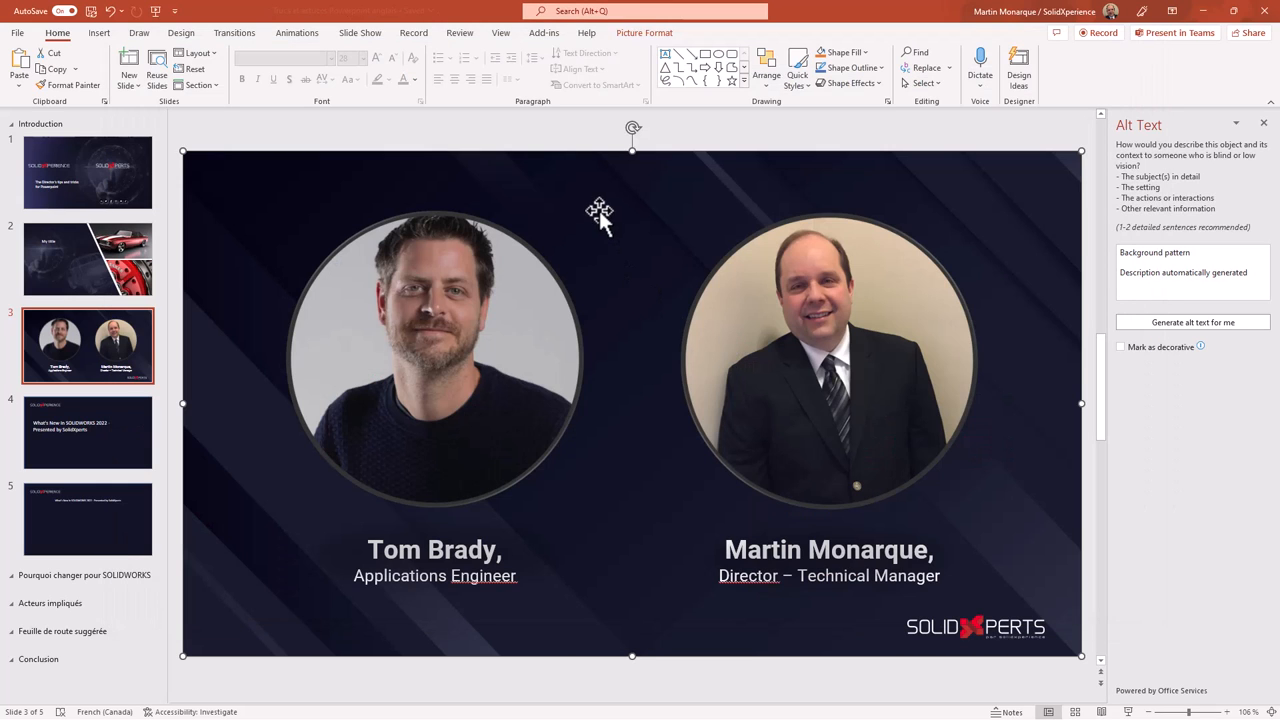
left_click(1192, 322)
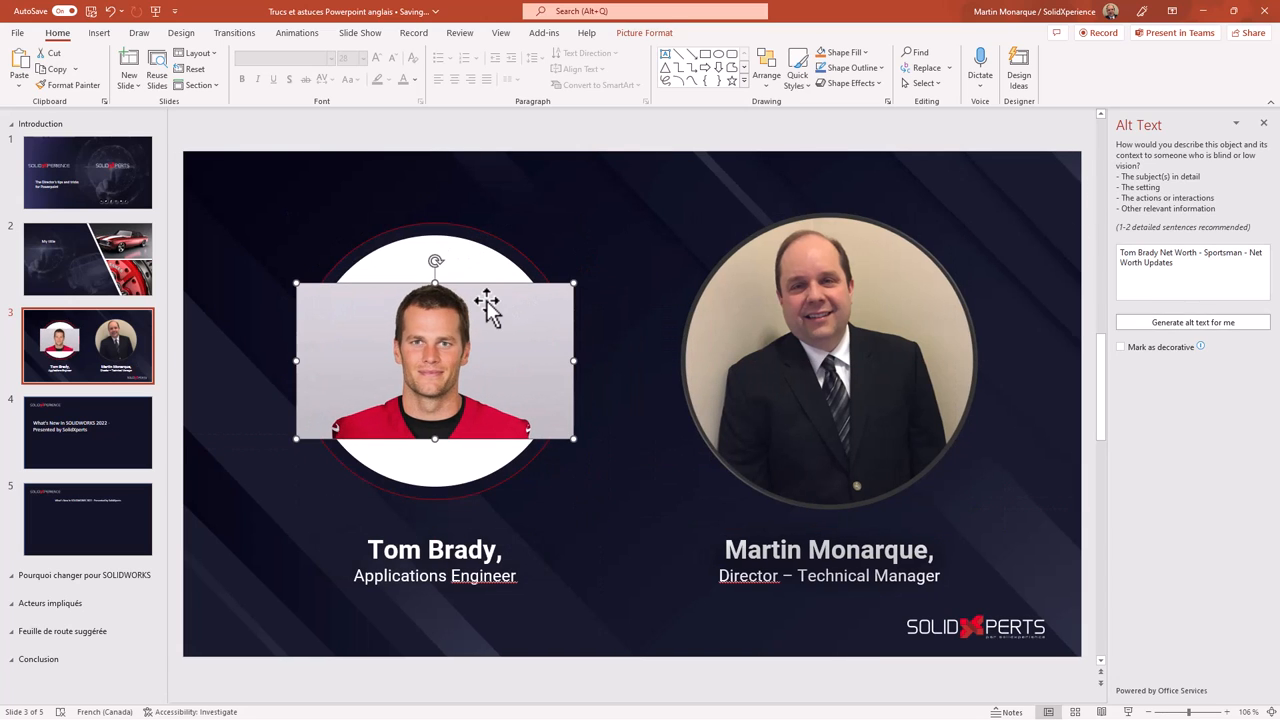
left_click(110, 12)
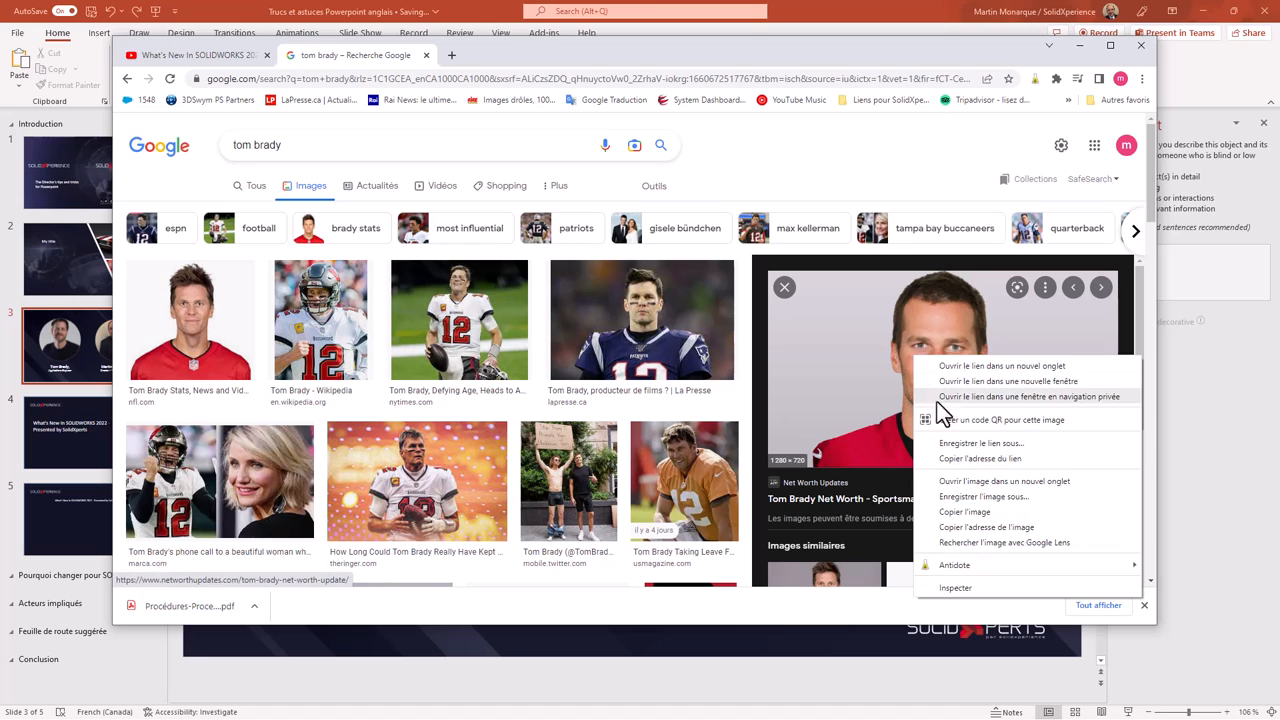
mouse_move(964, 512)
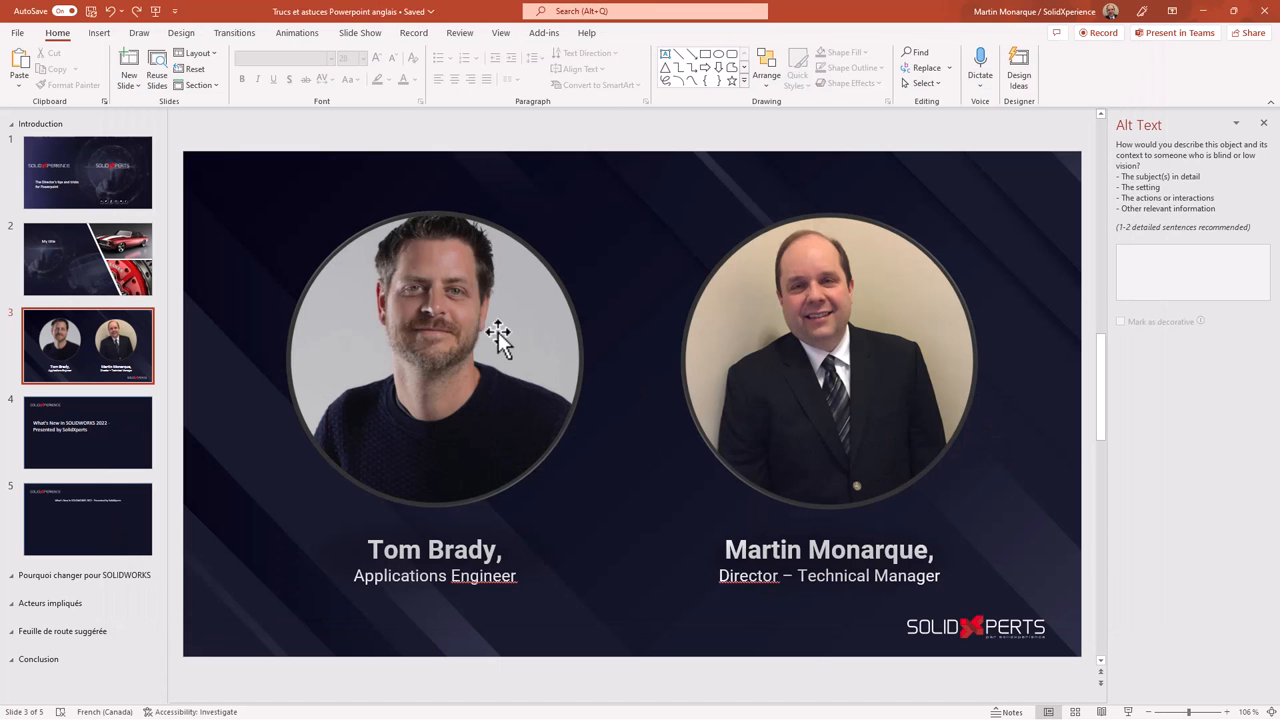
- Swap the left portrait for the copied Tom Brady photo via Change Picture from clipboard
right_click(470, 332)
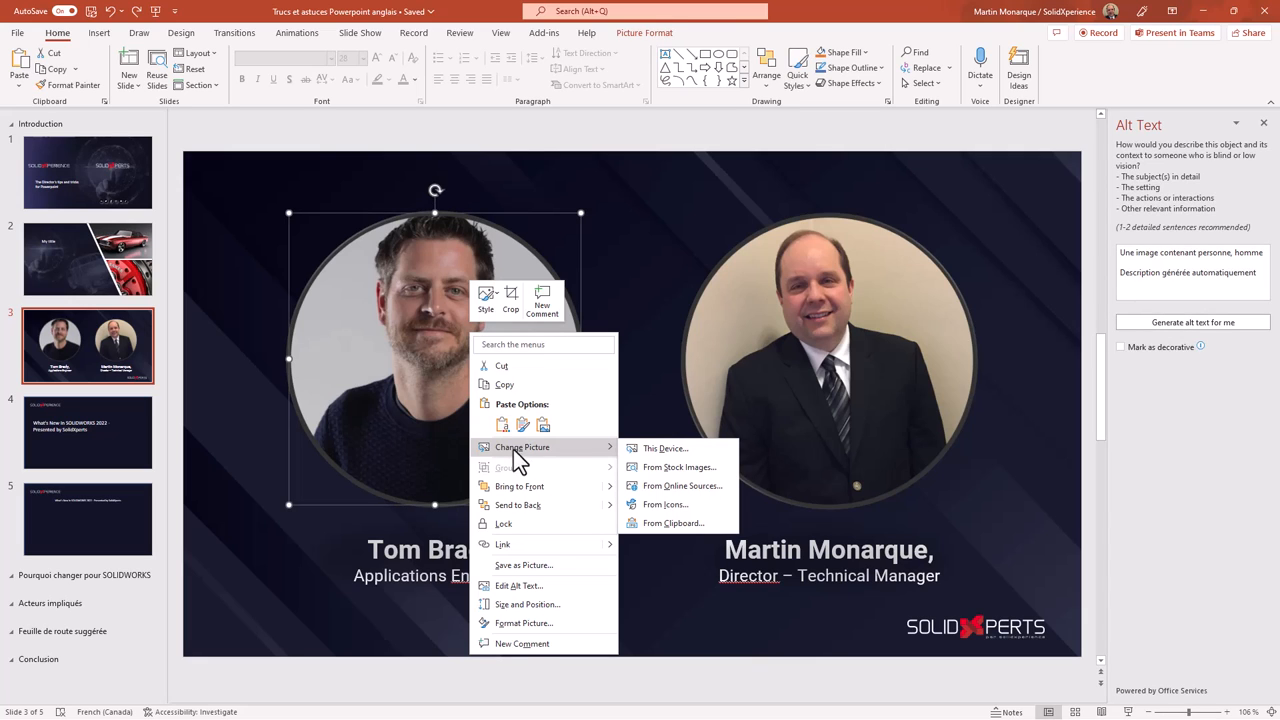
mouse_move(700, 524)
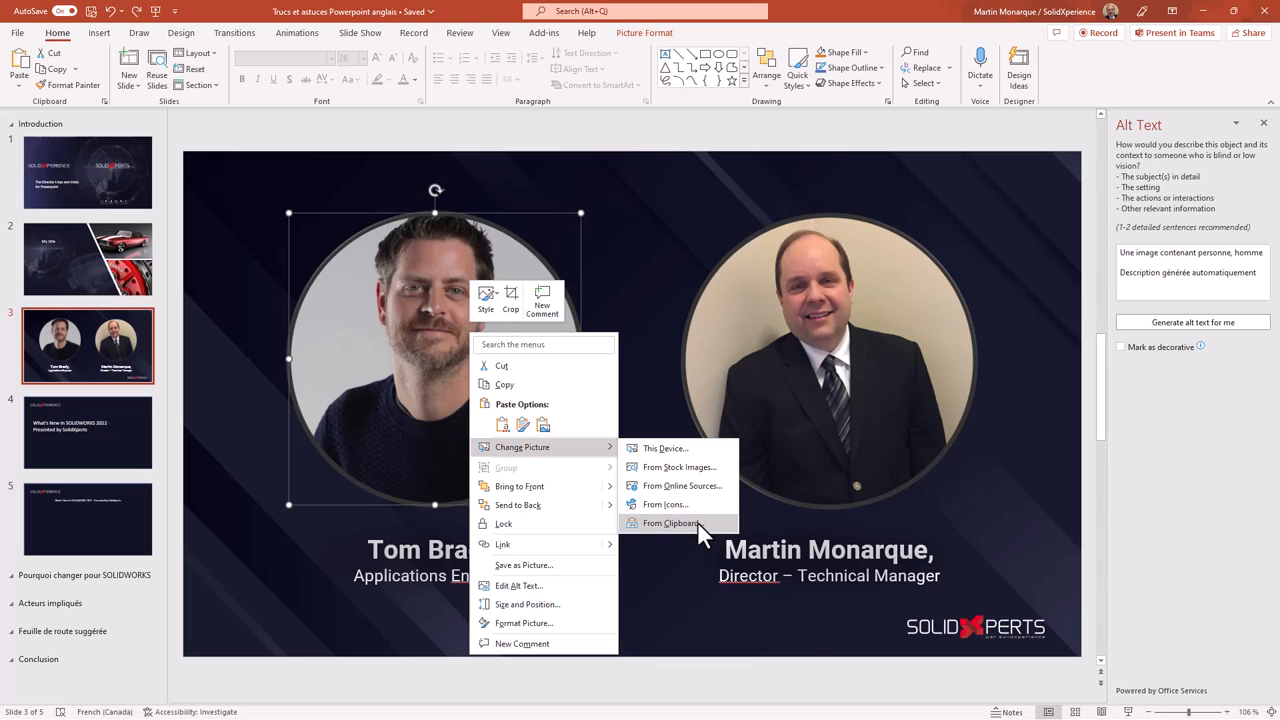
left_click(670, 524)
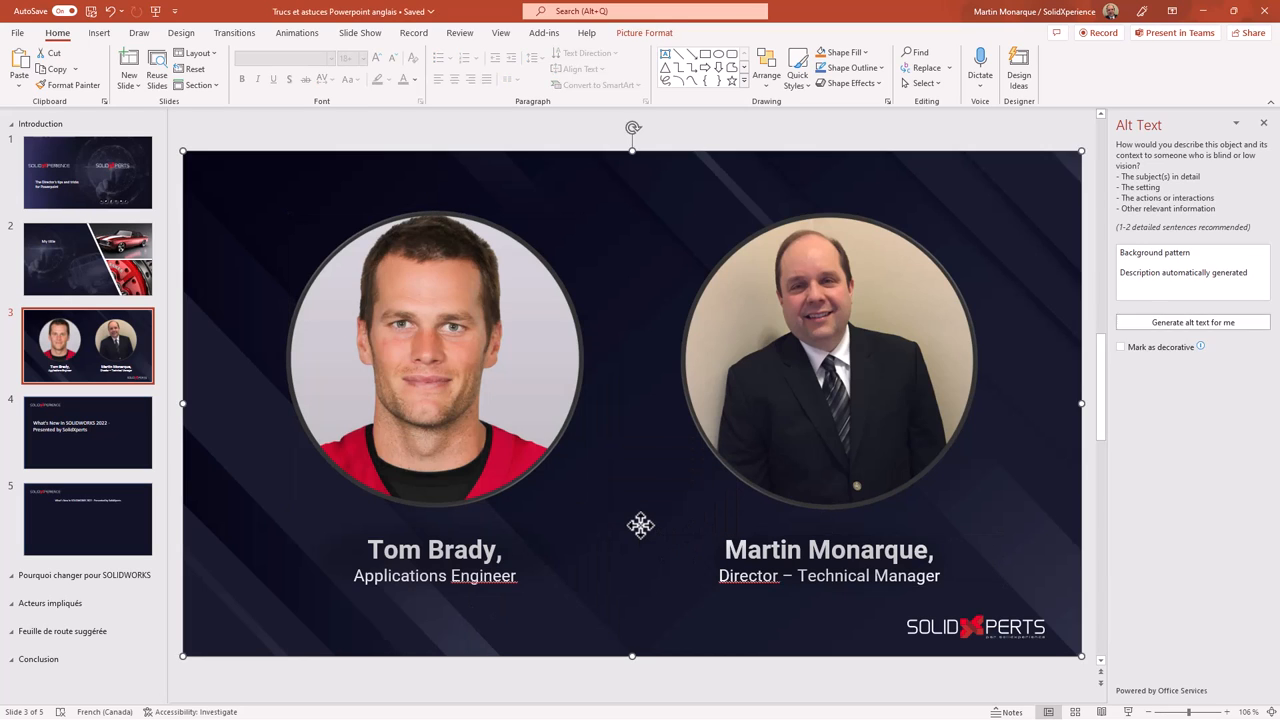
mouse_move(642, 528)
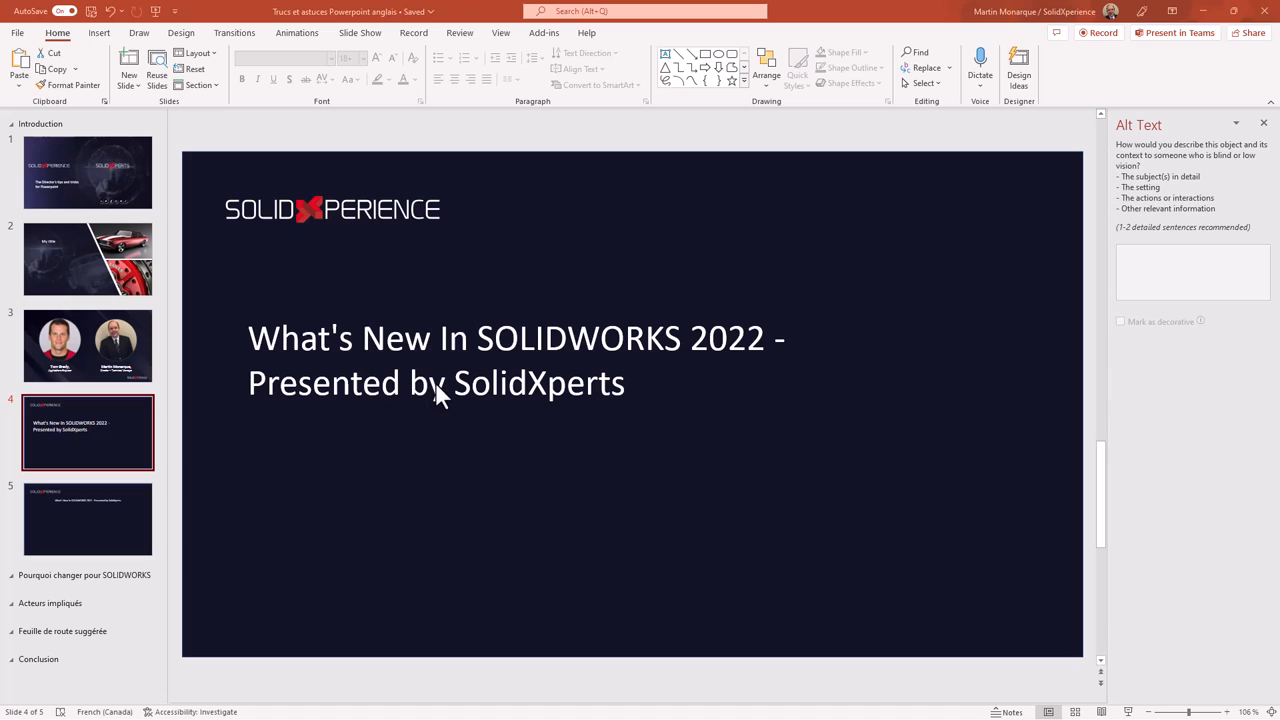
mouse_move(408, 348)
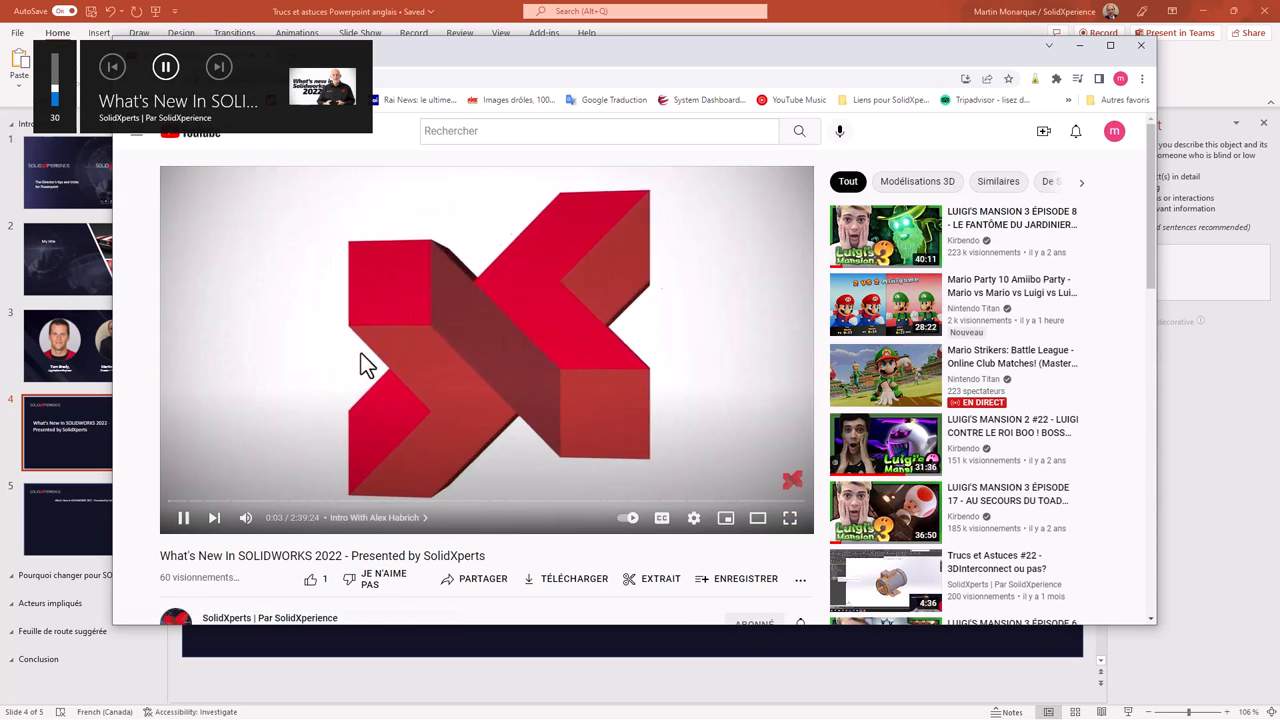
- Select the What's New In SOLIDWORKS 2022 video on YouTube
left_click(184, 516)
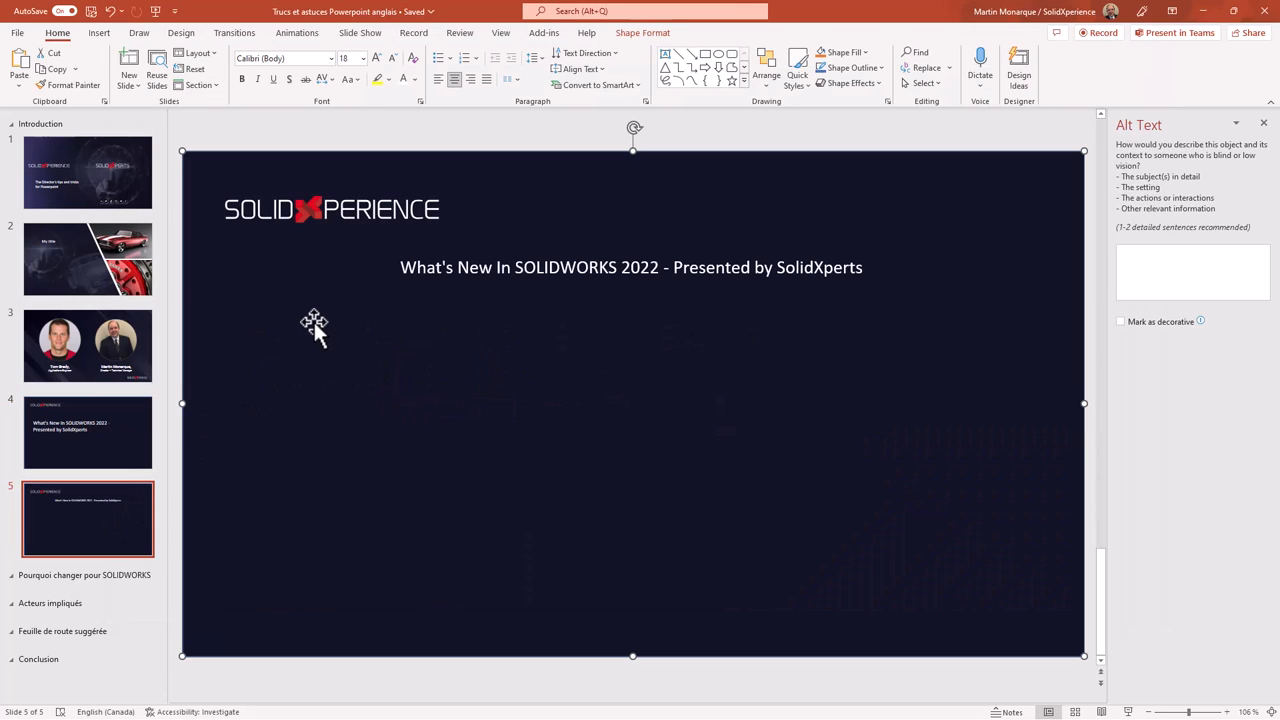
- Embed the What's New In SOLIDWORKS 2022 YouTube video on slide 5 from its web address
left_click(100, 32)
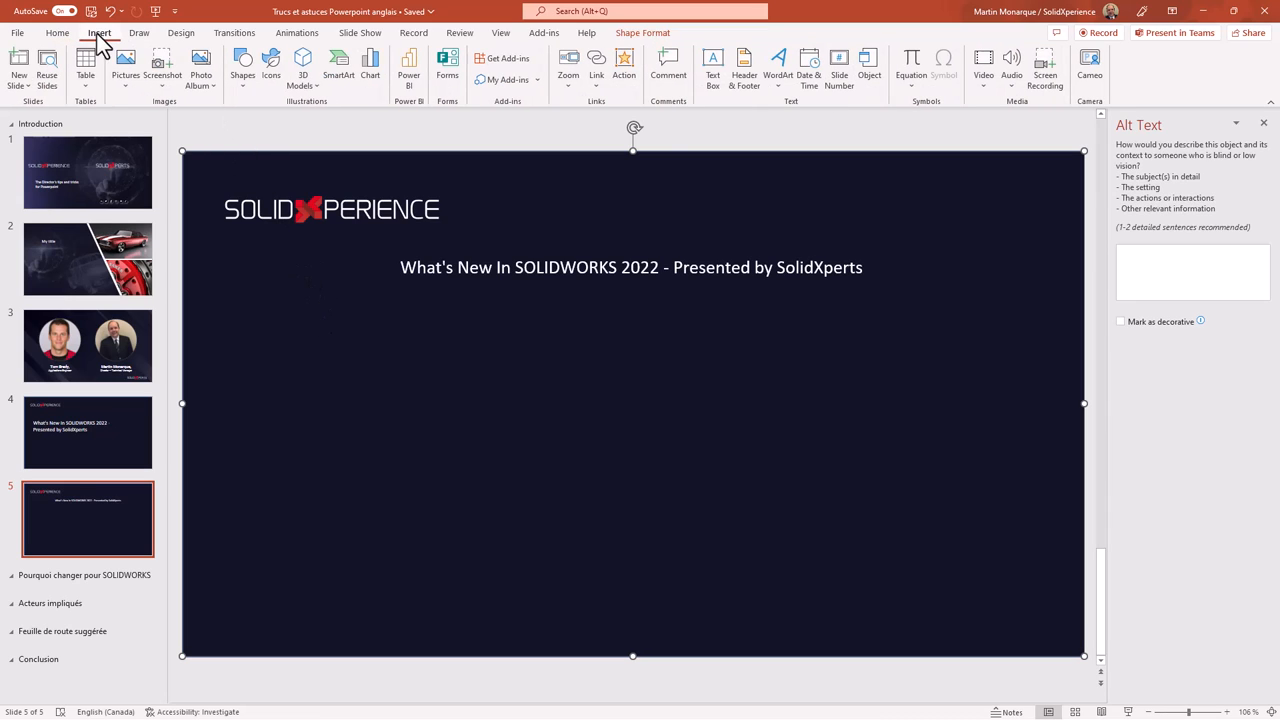
left_click(984, 70)
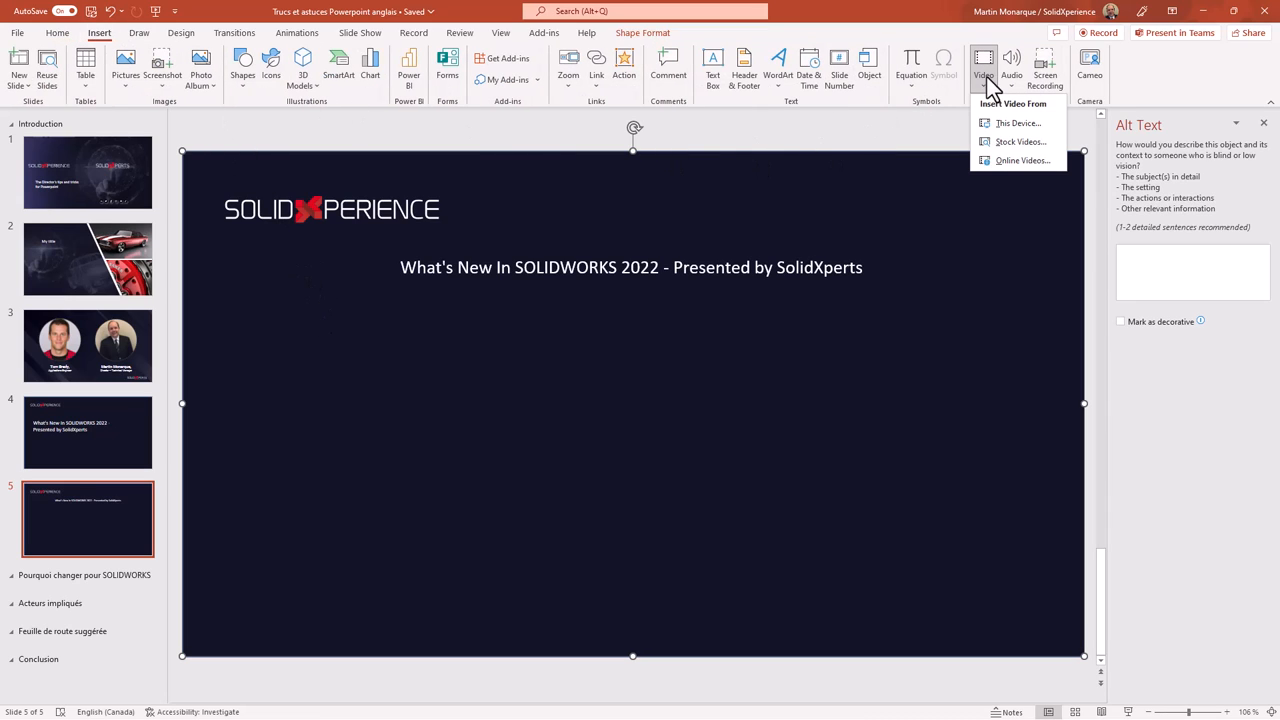
left_click(1016, 176)
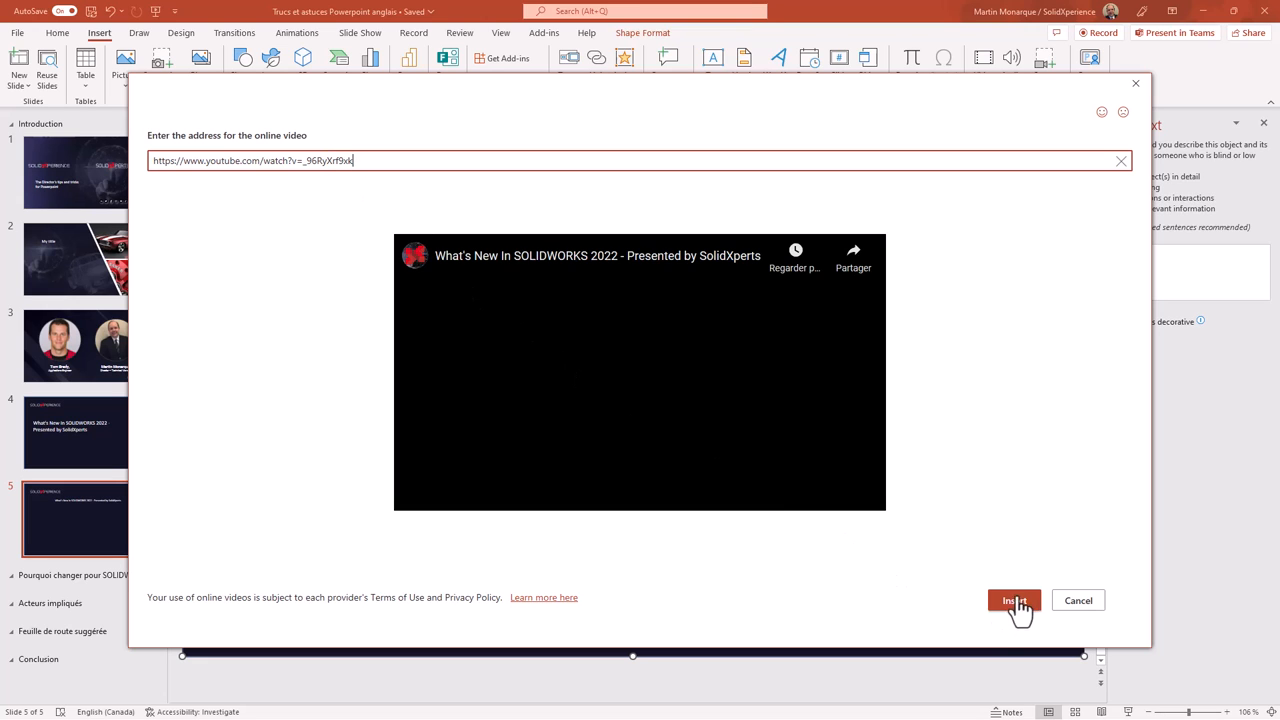
left_click(1012, 600)
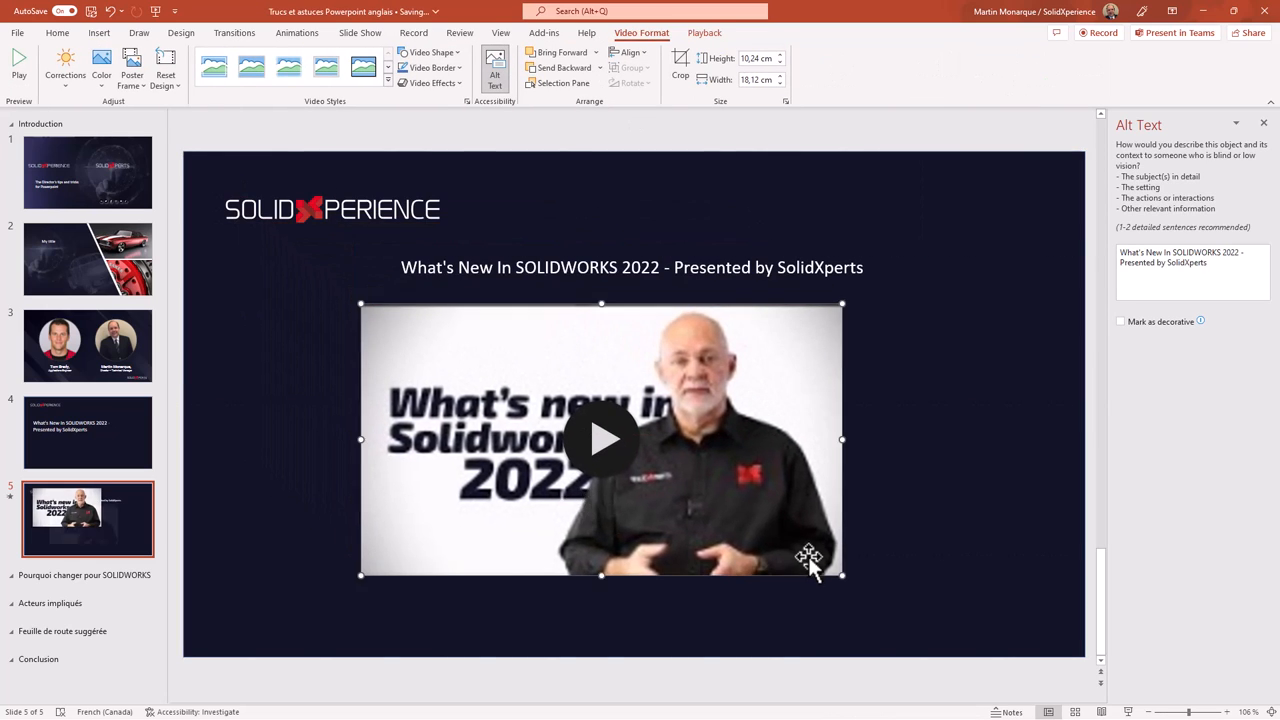
- Enlarge the video to span the slide, start the slideshow, and play the video
left_click_drag(842, 572, 952, 636)
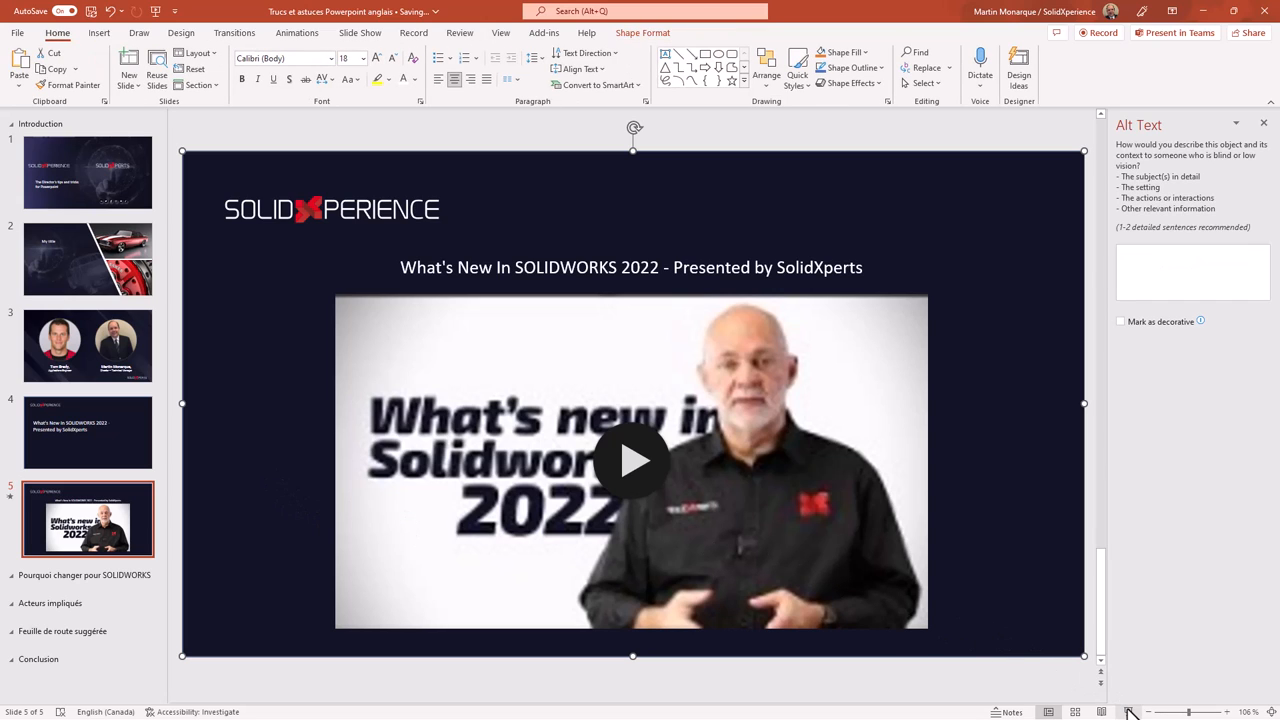
left_click(1130, 712)
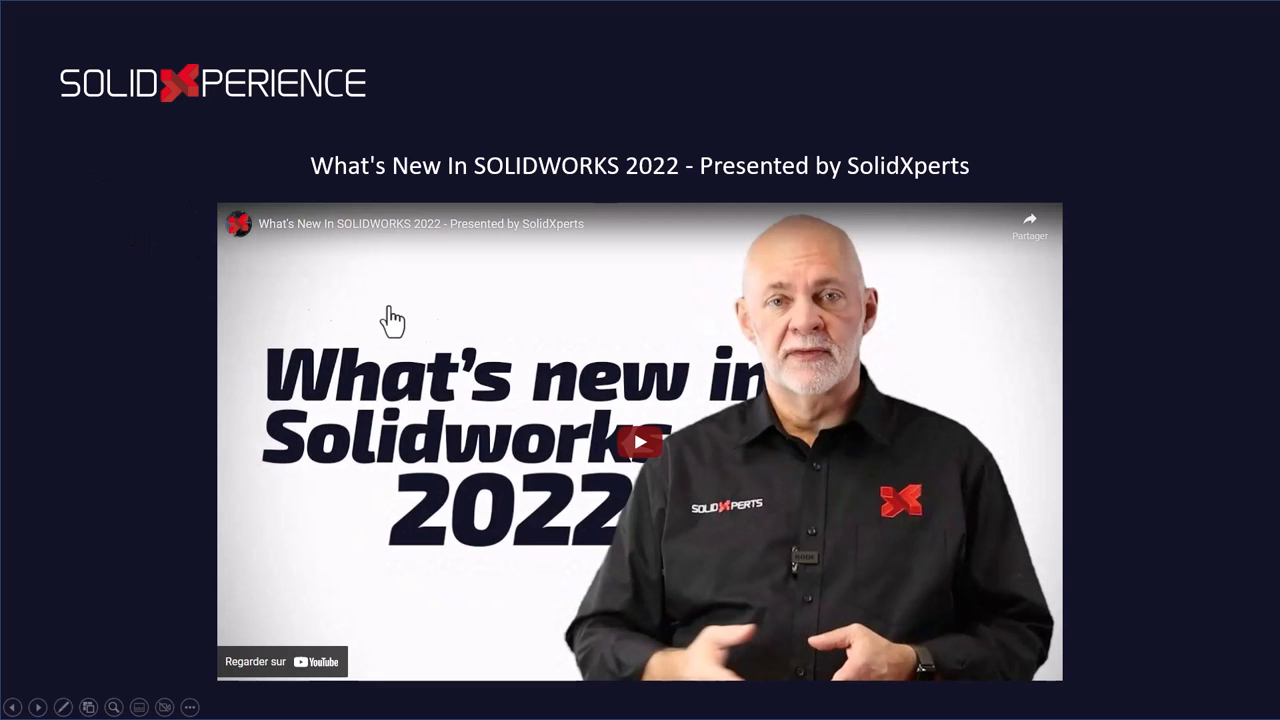
left_click(640, 442)
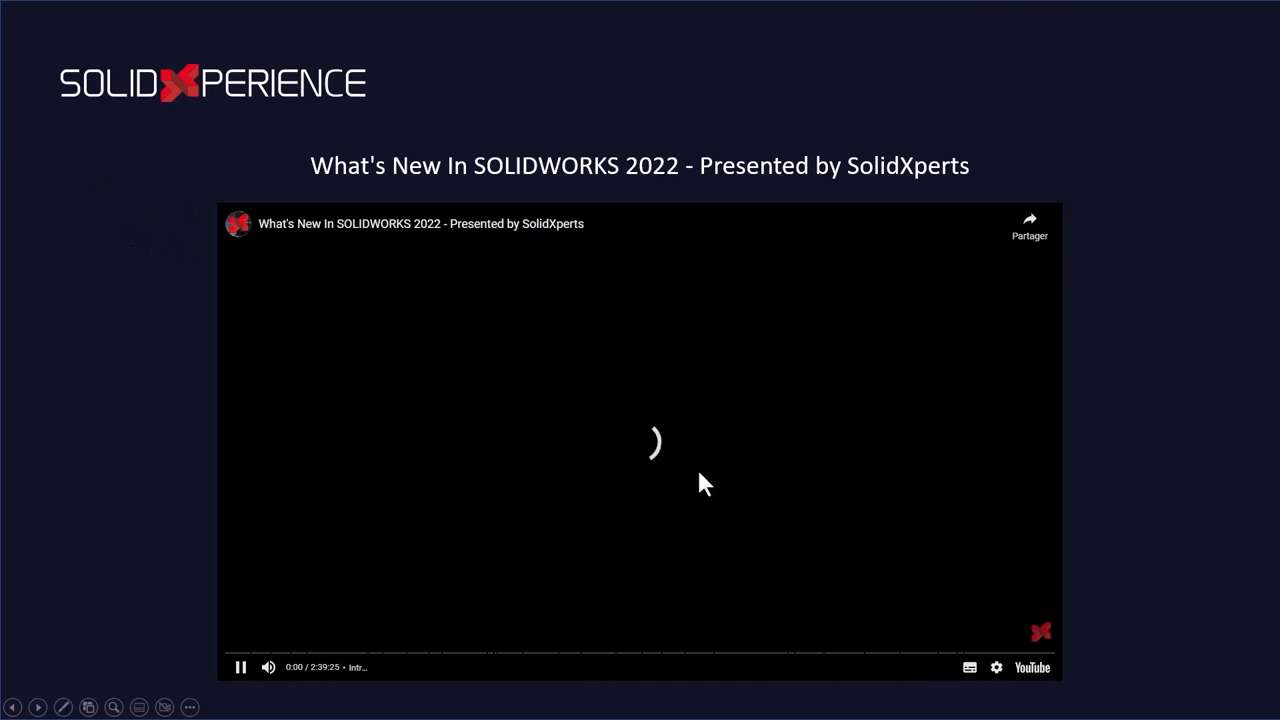